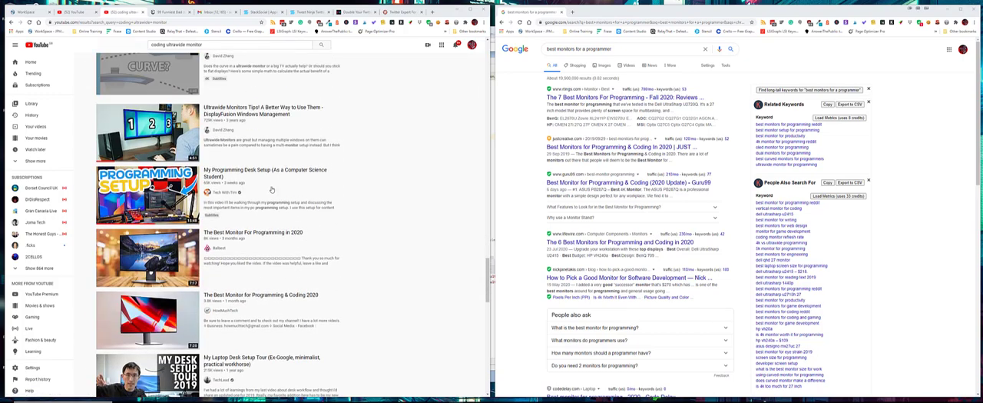
{"action": "type", "text": "best coding monitors"}
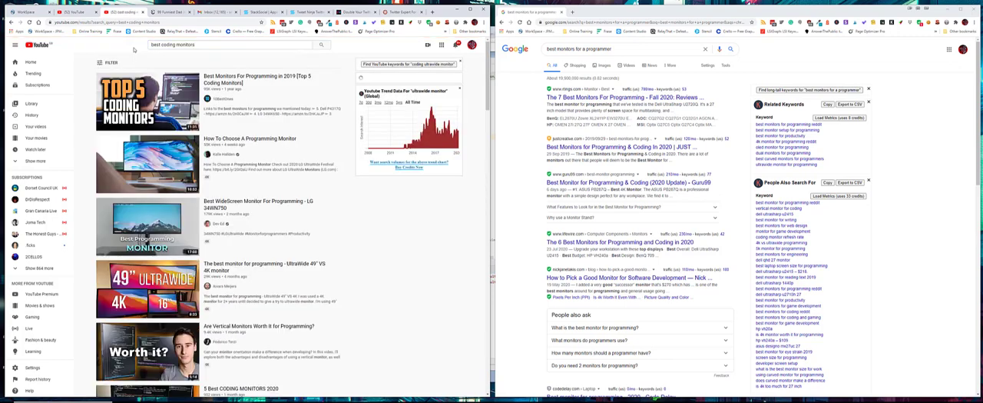